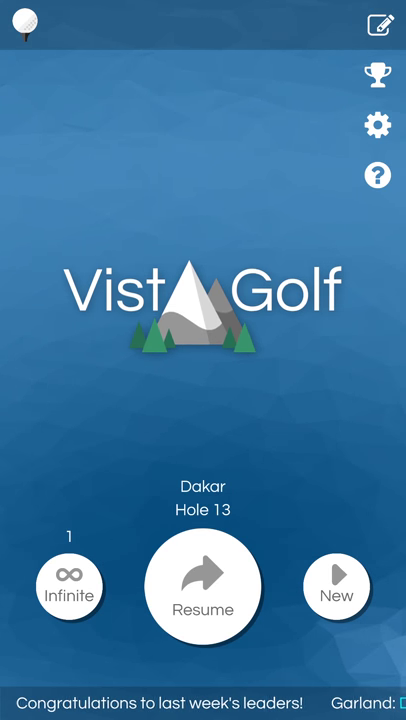
Adjust the master volume in settings, leave it at zero, and return to the main menu
click(376, 124)
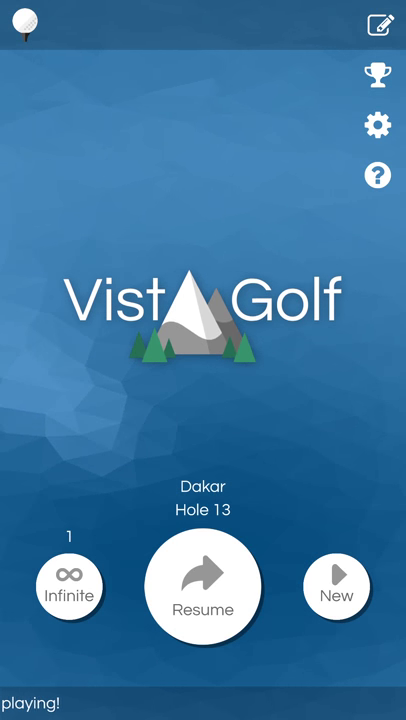
click(376, 124)
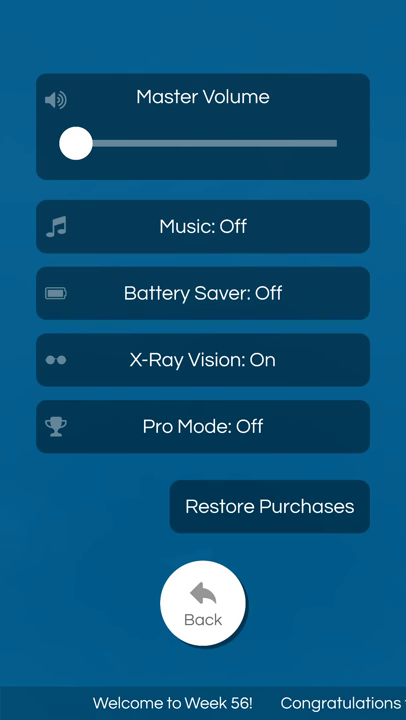
drag(76, 144, 182, 144)
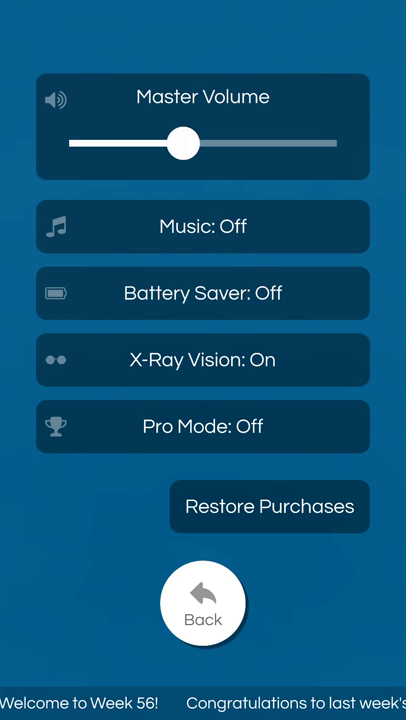
drag(180, 144, 76, 144)
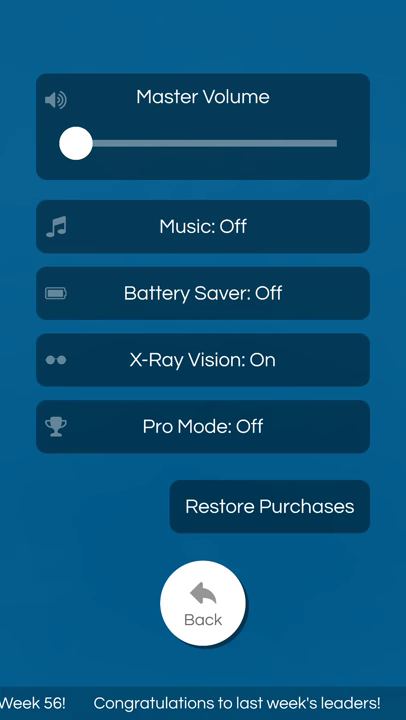
click(204, 604)
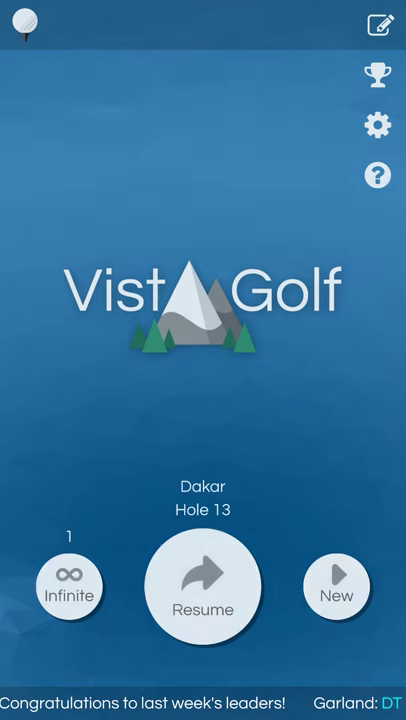
Browse the achievements list, then reach the Leaderboard Name and Badge screen
click(376, 72)
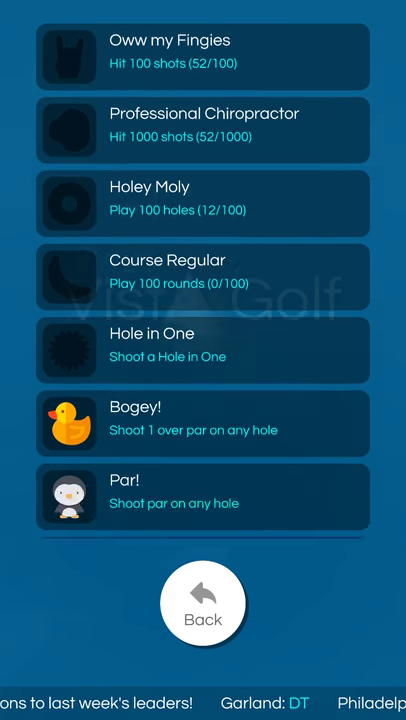
scroll(down, 3)
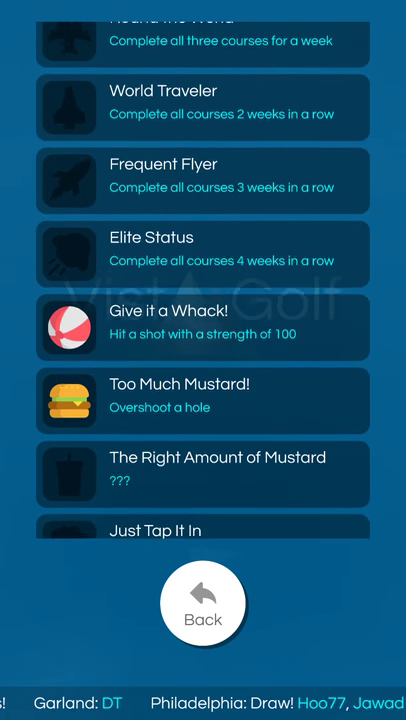
scroll(down, 3)
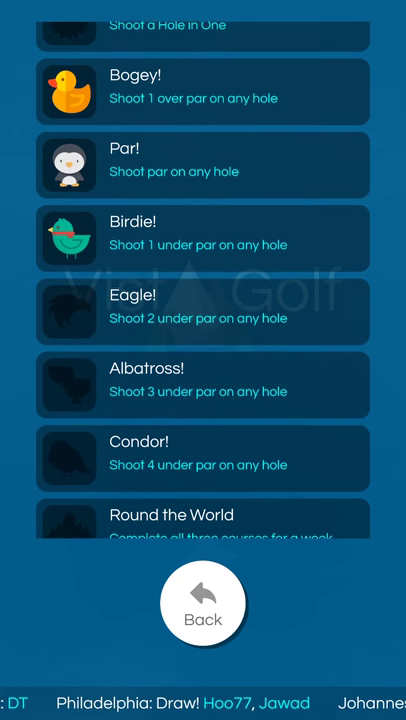
click(204, 604)
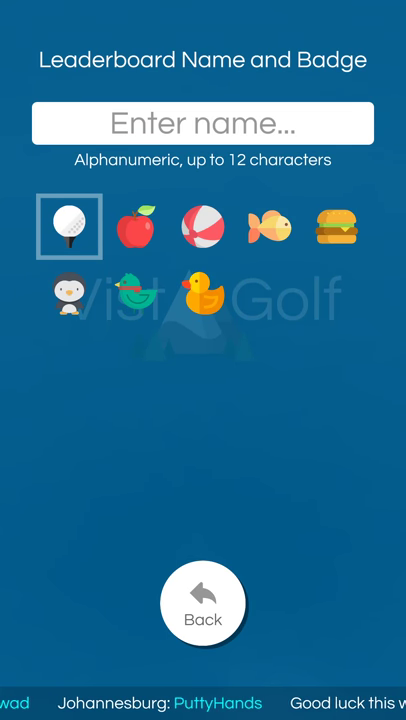
Leave the name screen blank and go back to the main menu
click(204, 604)
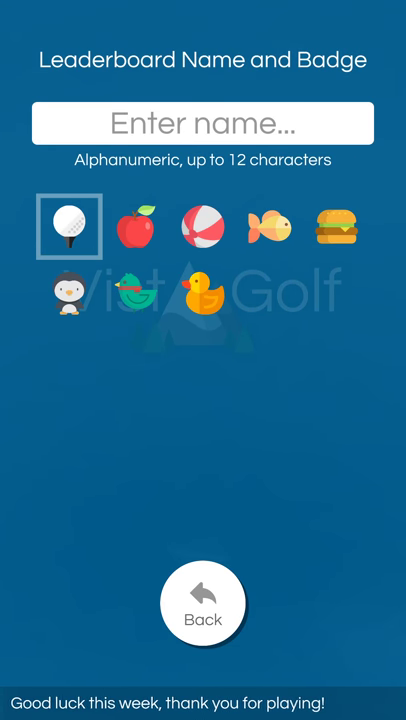
click(204, 602)
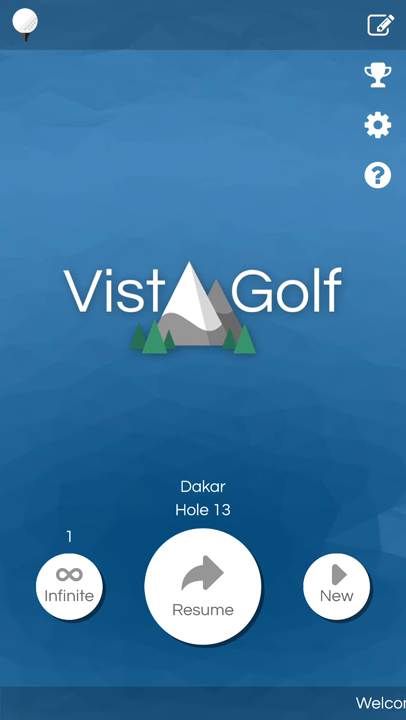
click(204, 584)
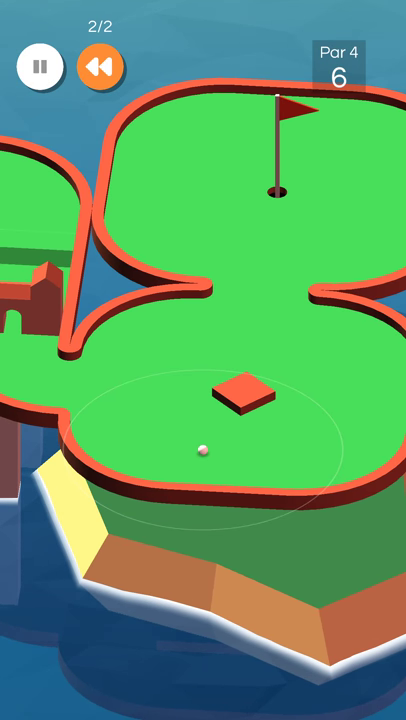
Putt the ball toward the flagged cup on the par 4 hole
drag(204, 448, 176, 420)
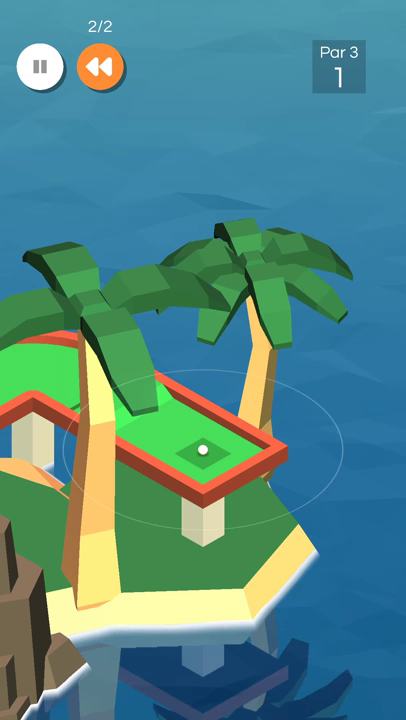
Hit the ball into the cup on the par 3 so the next hole loads
drag(200, 444, 330, 530)
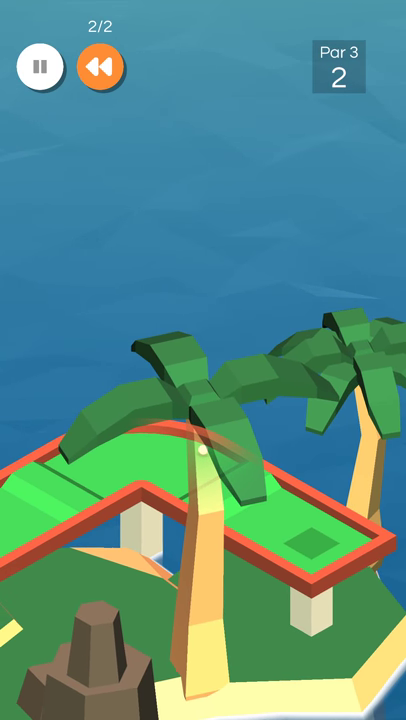
click(200, 456)
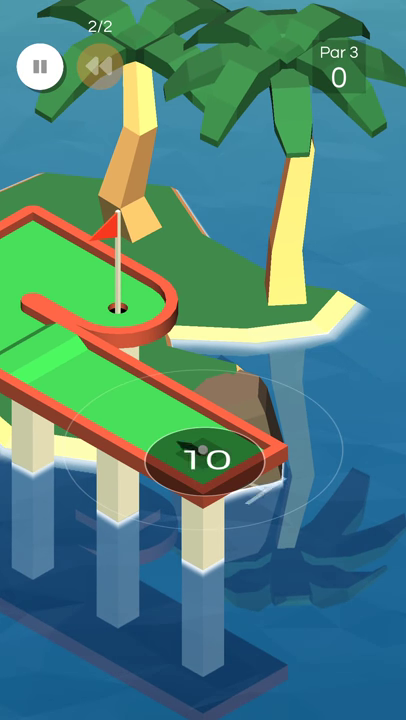
Shoot the final hole out until the leaderboard name screen appears
drag(196, 444, 130, 400)
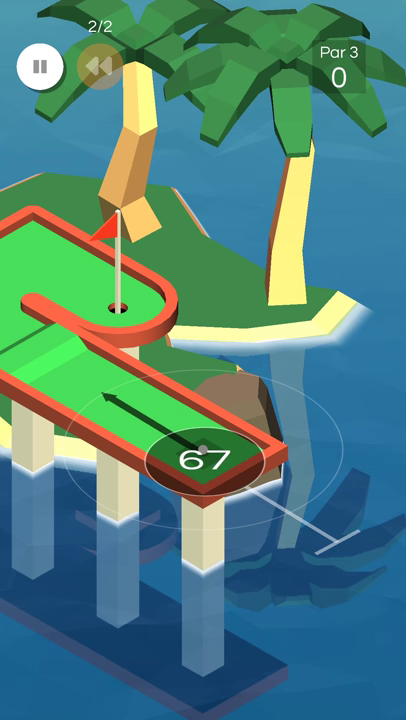
click(204, 450)
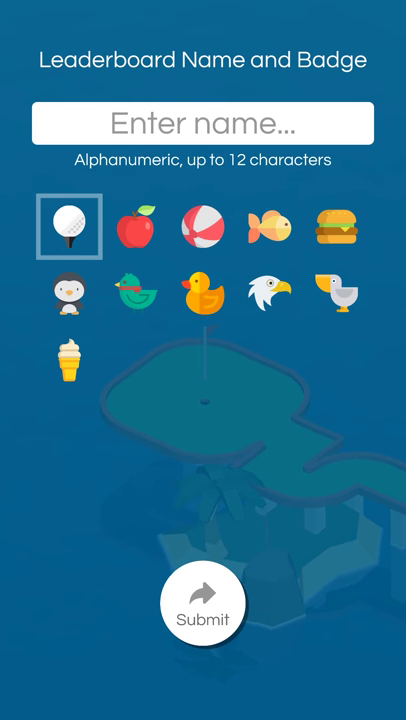
Choose the ice cream badge, enter the name 'Headp' and submit it for the 77 scorecard
click(68, 360)
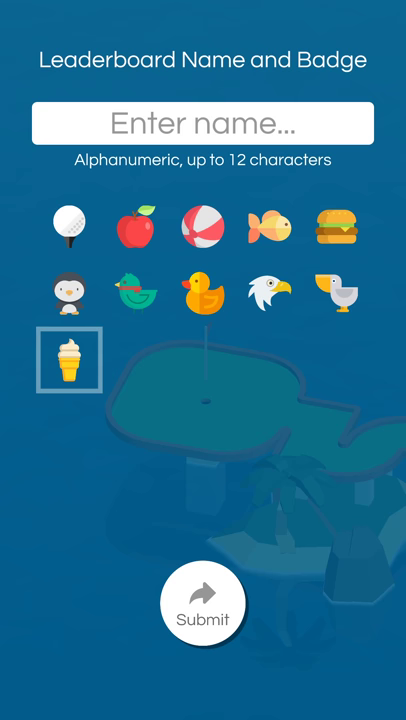
click(204, 124)
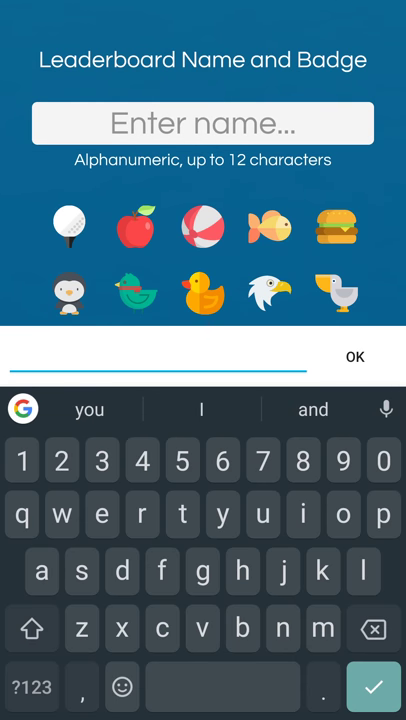
text(Headp)
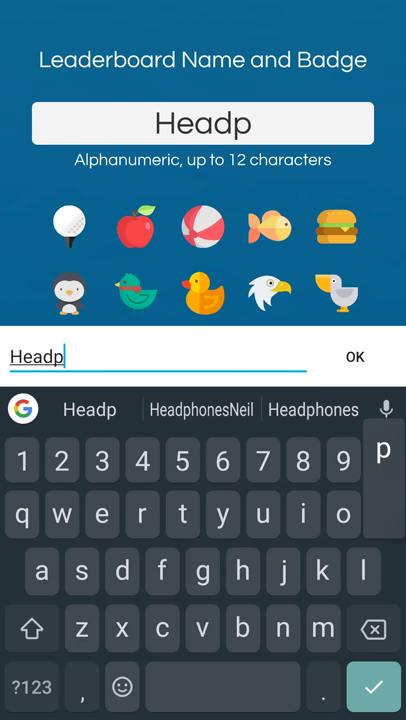
click(200, 408)
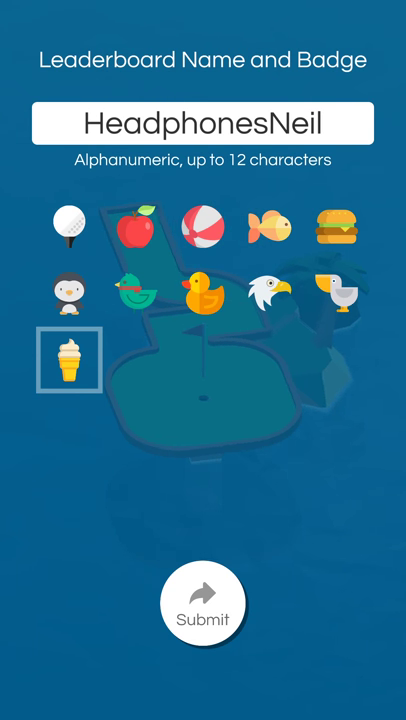
click(204, 122)
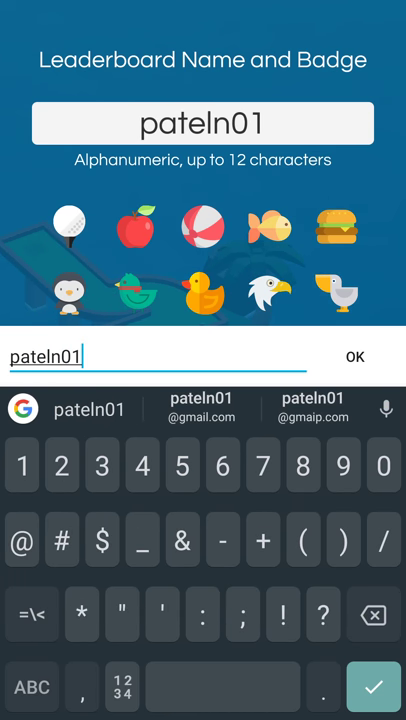
click(354, 356)
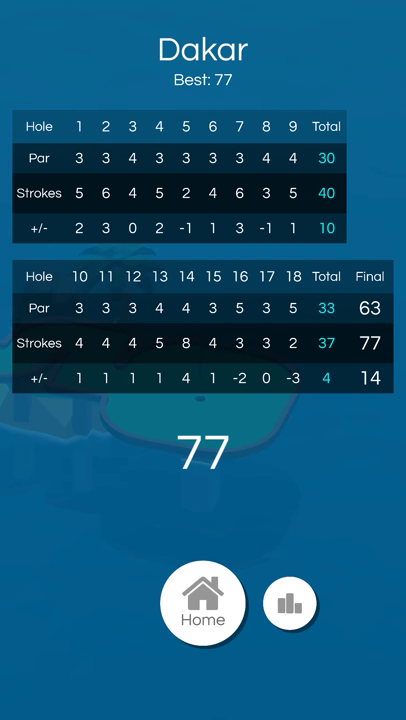
Return home, start an Infinite-mode game and line up the first shot toward the flag
click(204, 604)
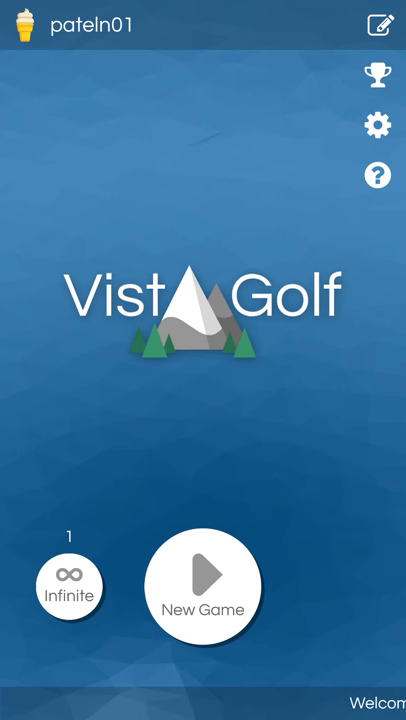
click(204, 588)
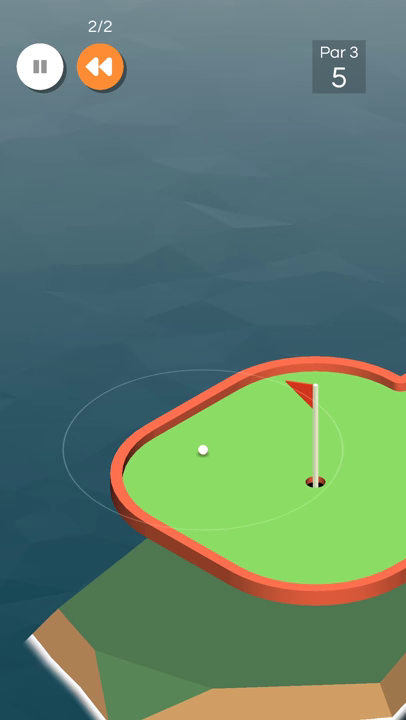
drag(200, 448, 260, 470)
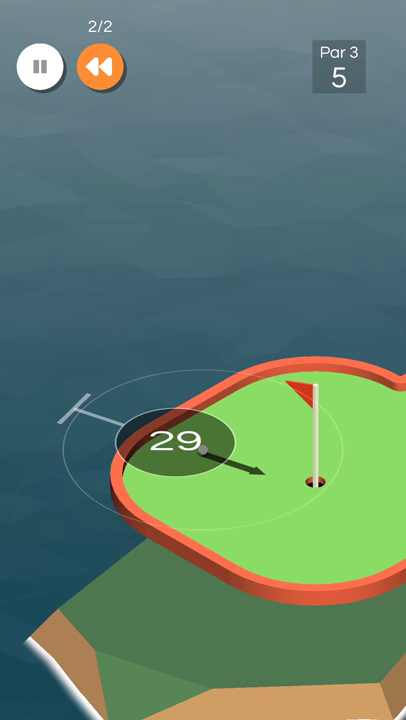